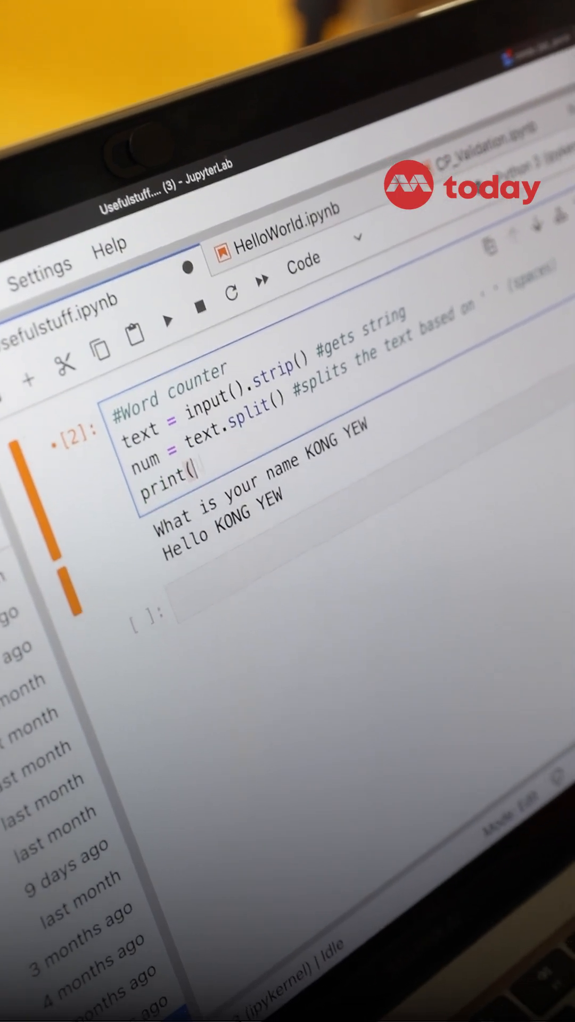
text(len(num)))
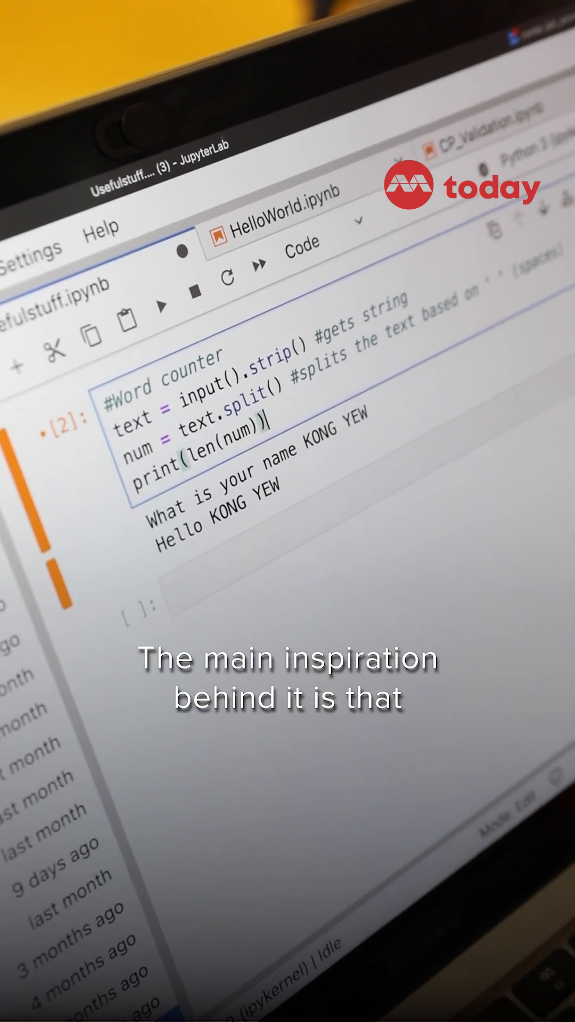